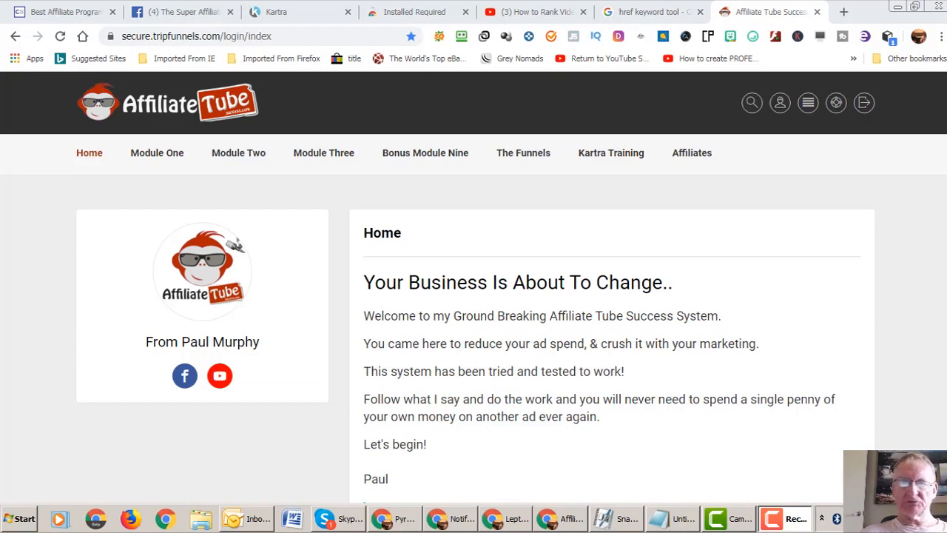
mouse_move(716, 312)
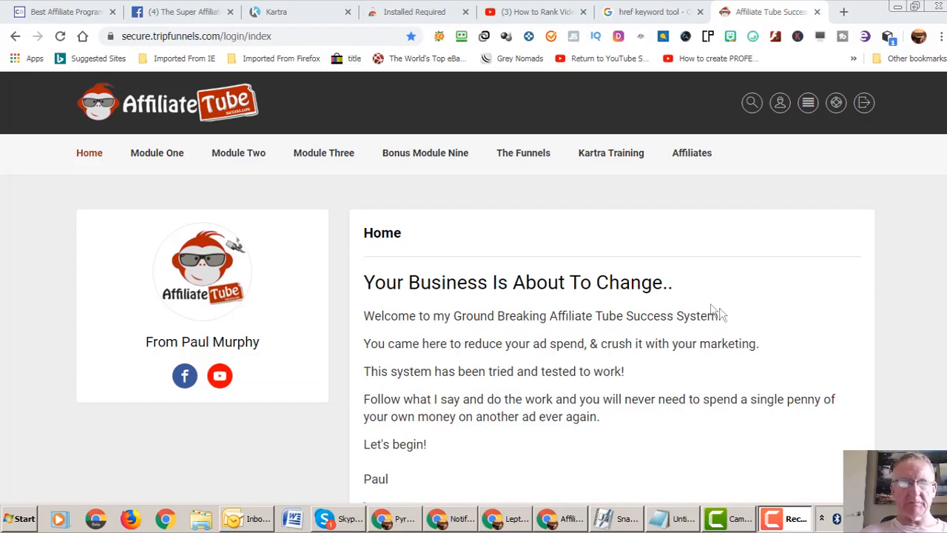
mouse_move(942, 181)
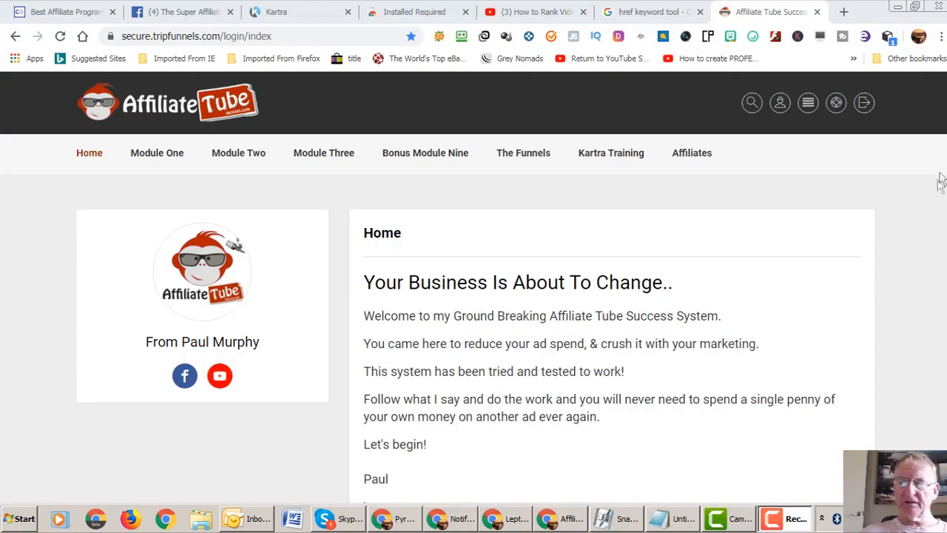
Show the Module Two lesson list, led by its first lesson on 50% conversion.
scroll("down", 3)
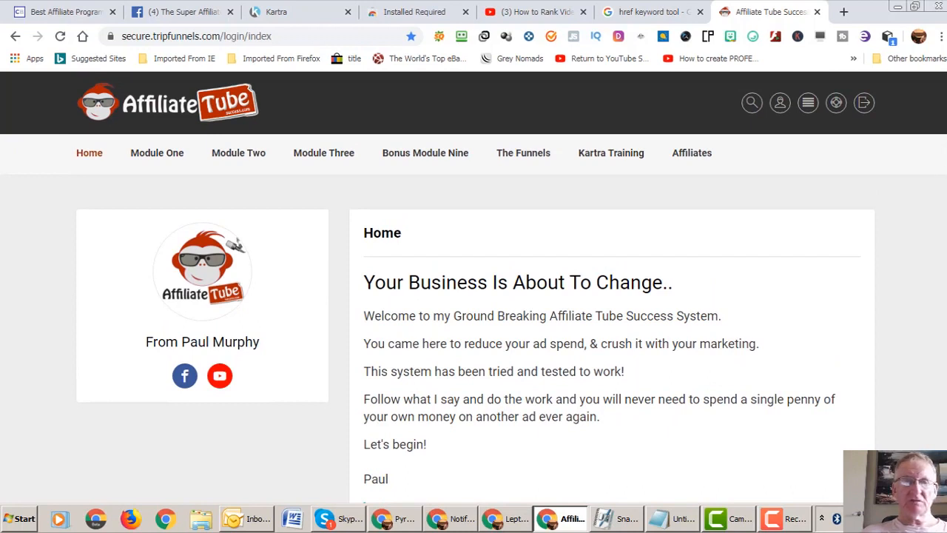
mouse_move(935, 191)
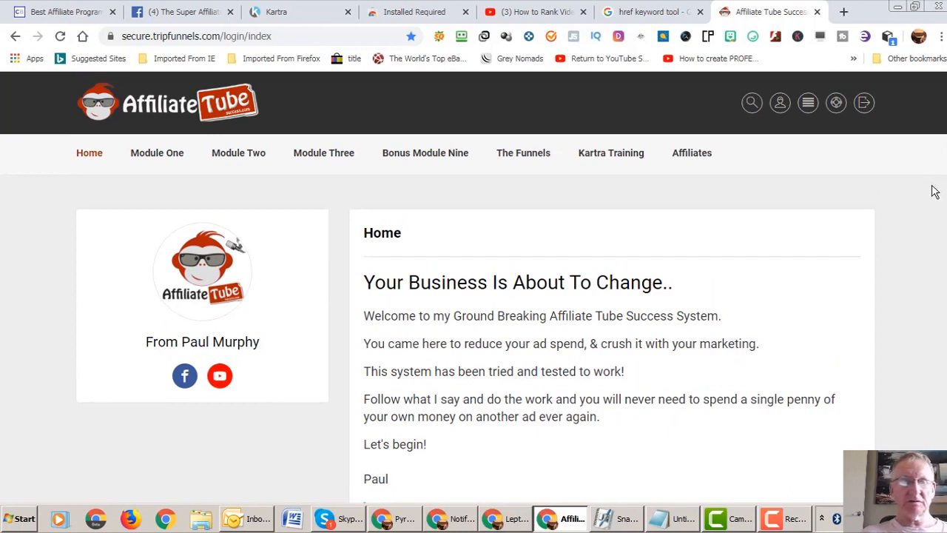
mouse_move(933, 204)
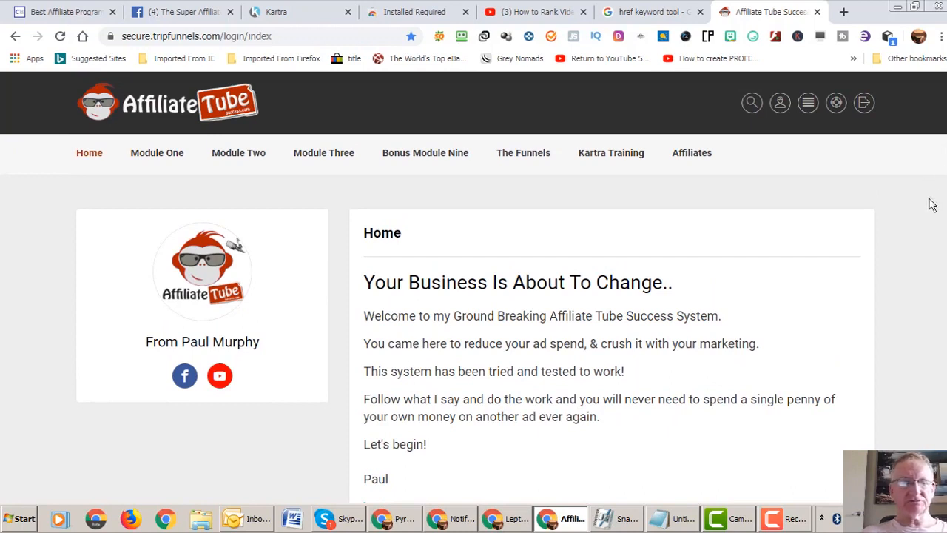
mouse_move(922, 229)
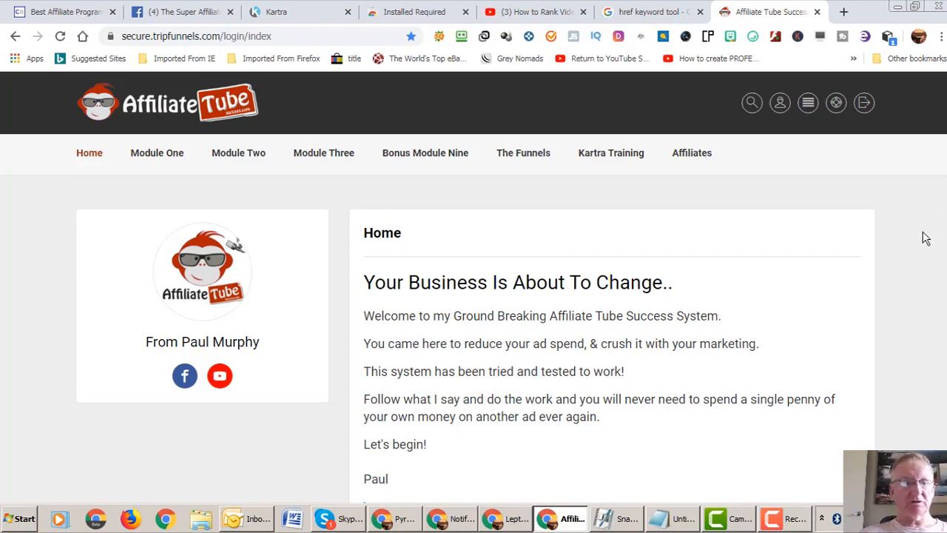
mouse_move(903, 245)
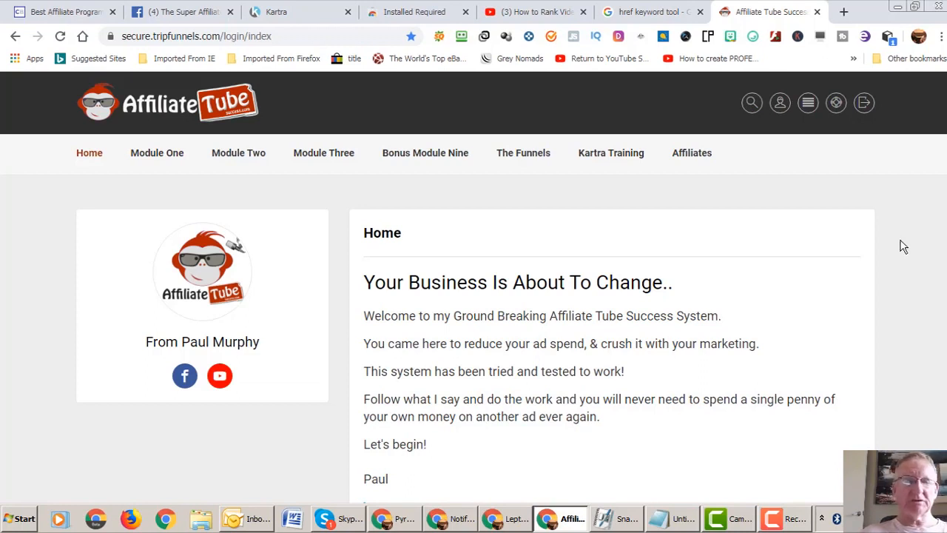
mouse_move(856, 289)
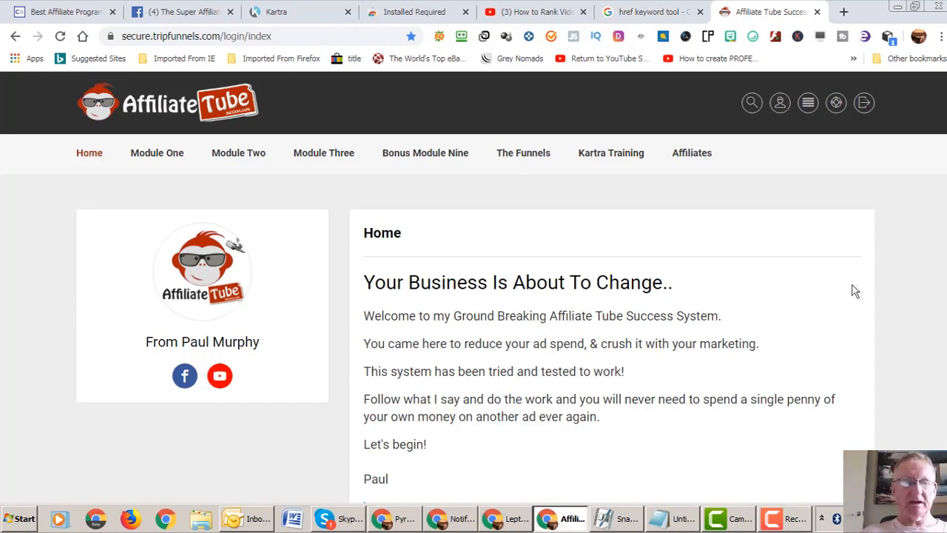
mouse_move(929, 249)
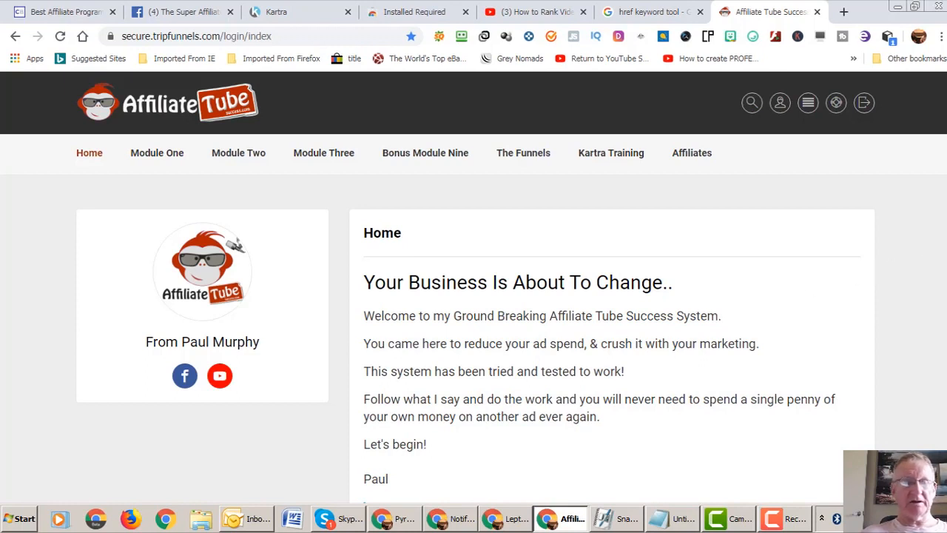
mouse_move(786, 228)
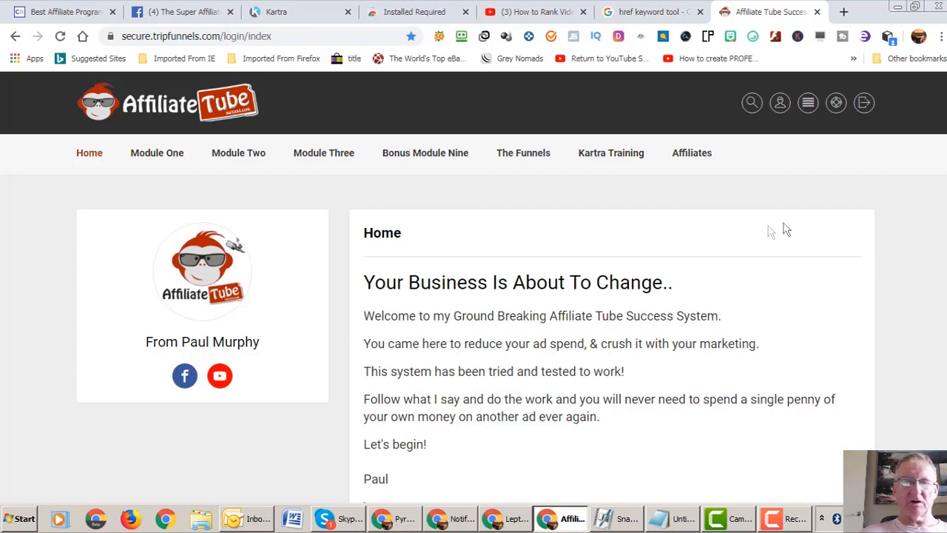
mouse_move(649, 287)
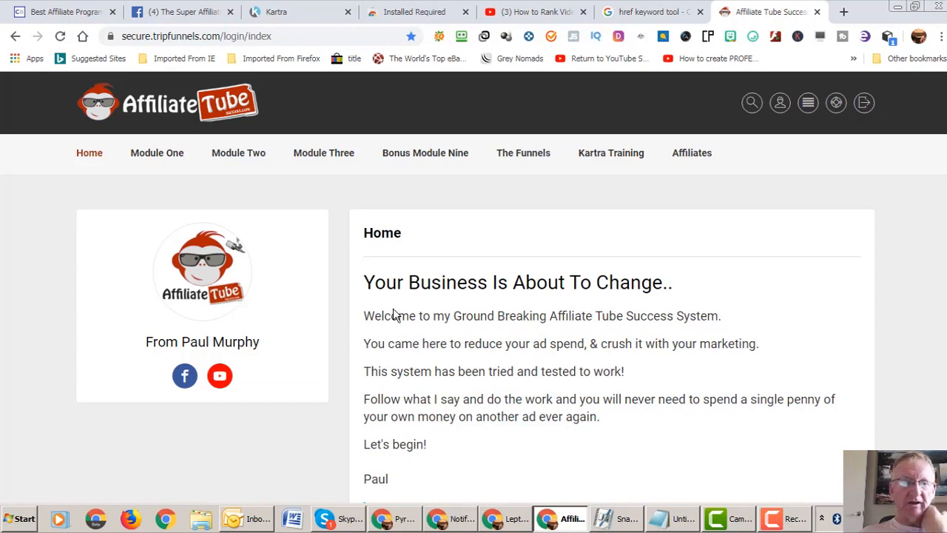
left_click(157, 152)
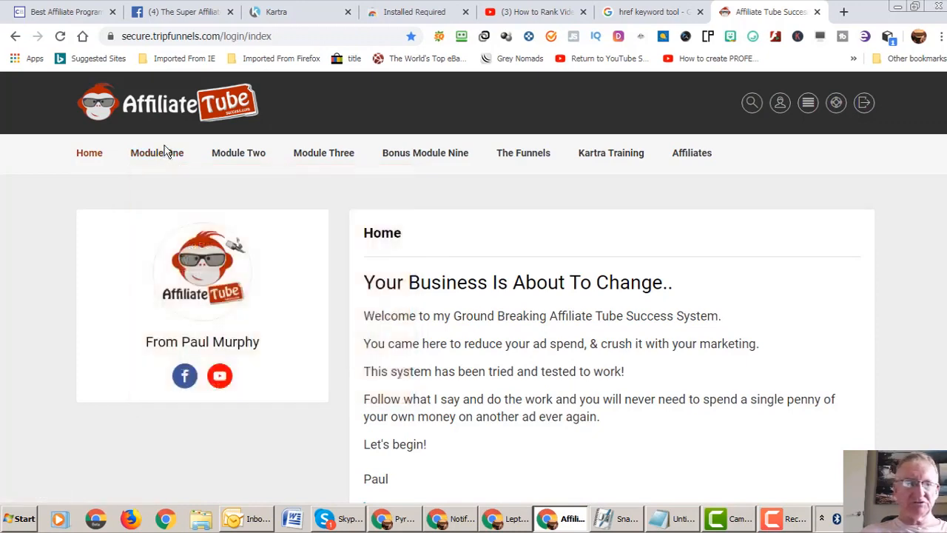
left_click(157, 152)
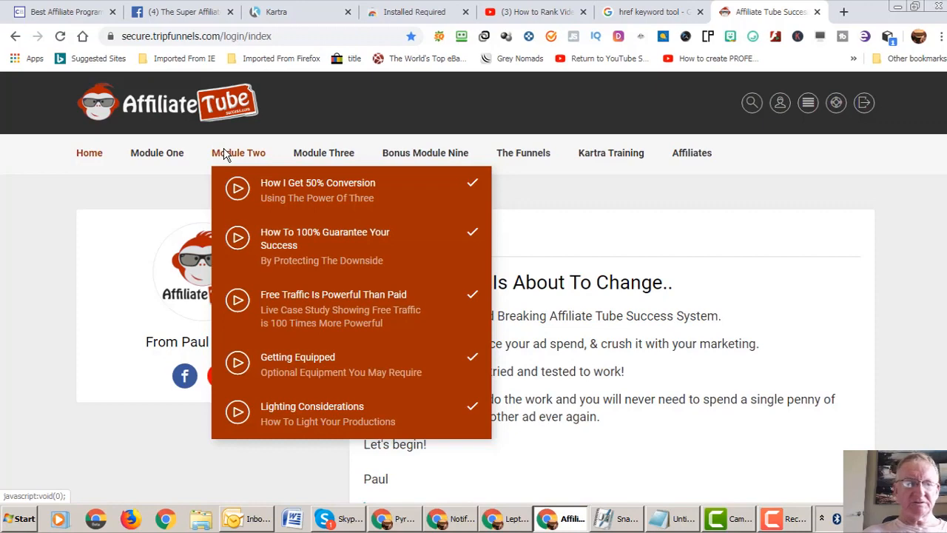
mouse_move(235, 156)
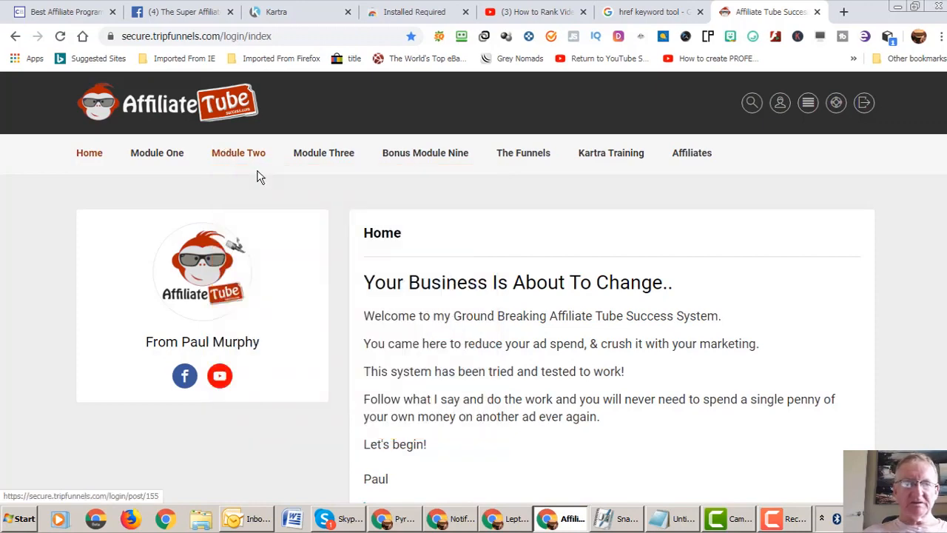
left_click(238, 152)
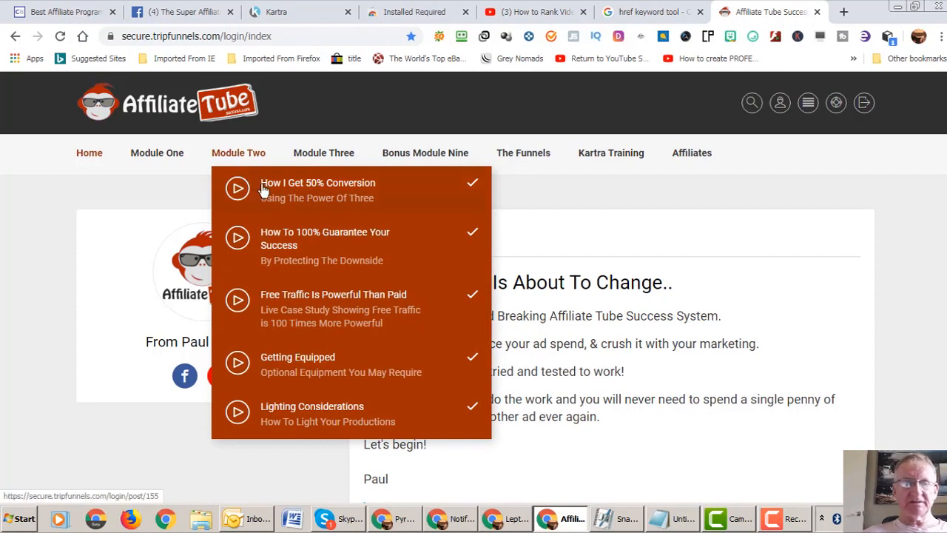
mouse_move(266, 199)
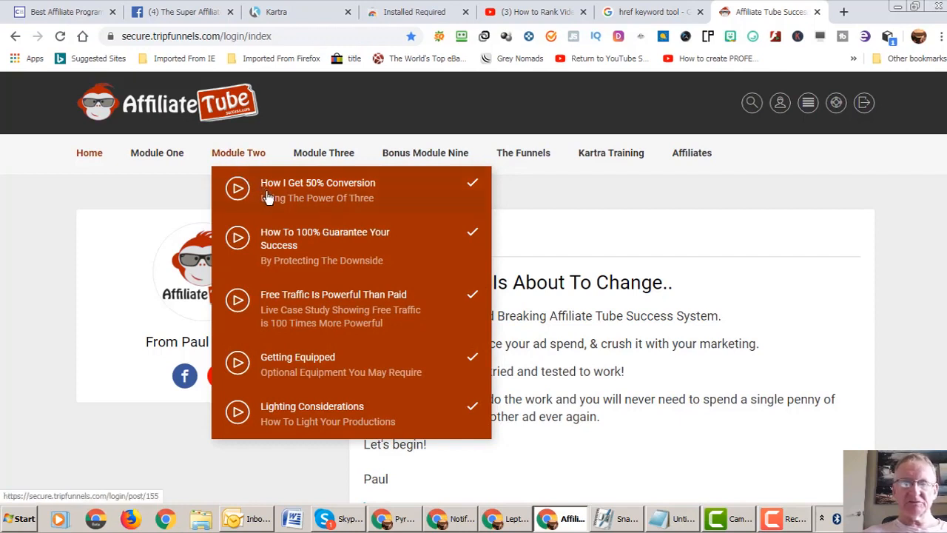
mouse_move(282, 221)
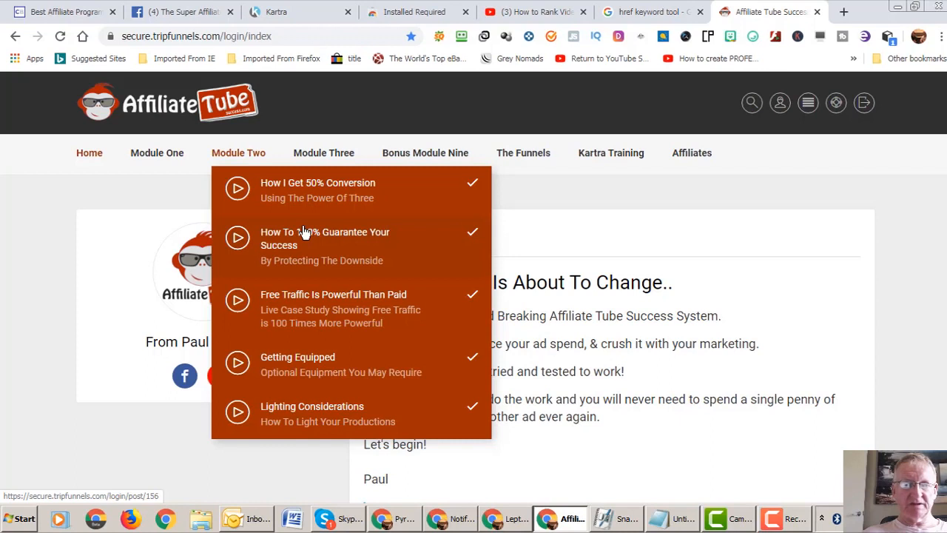
mouse_move(309, 235)
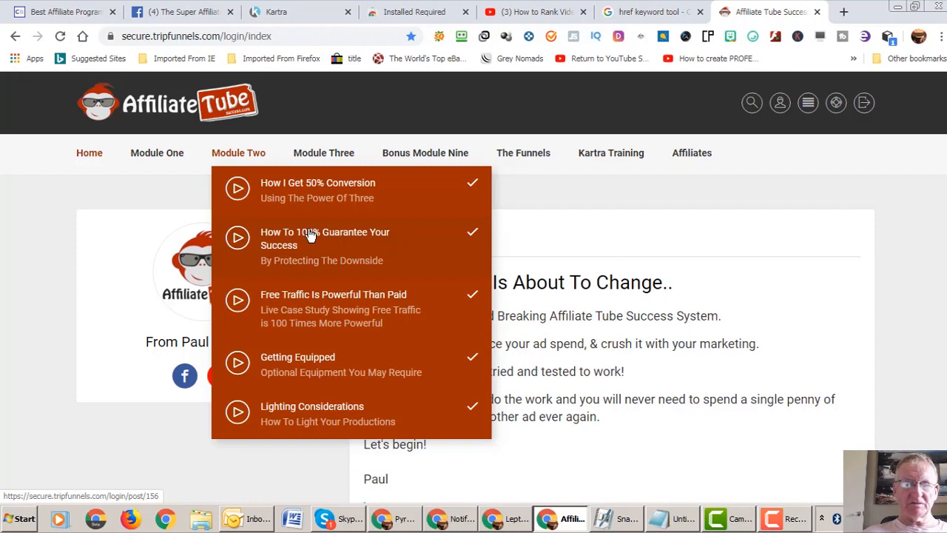
mouse_move(314, 244)
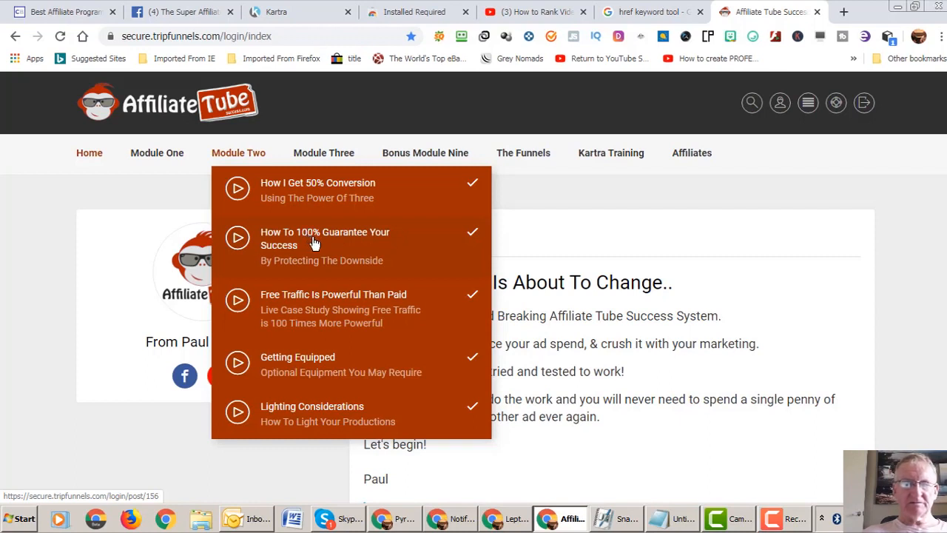
mouse_move(320, 246)
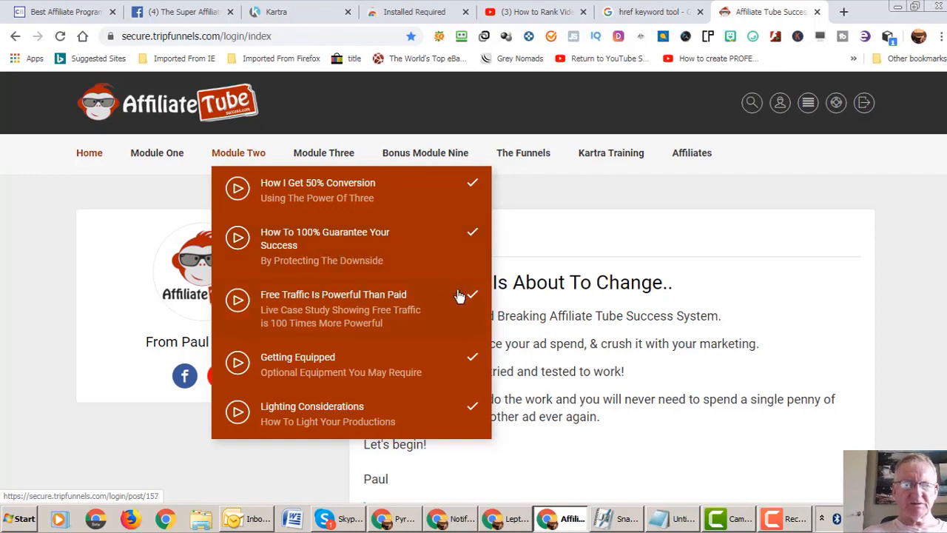
mouse_move(407, 358)
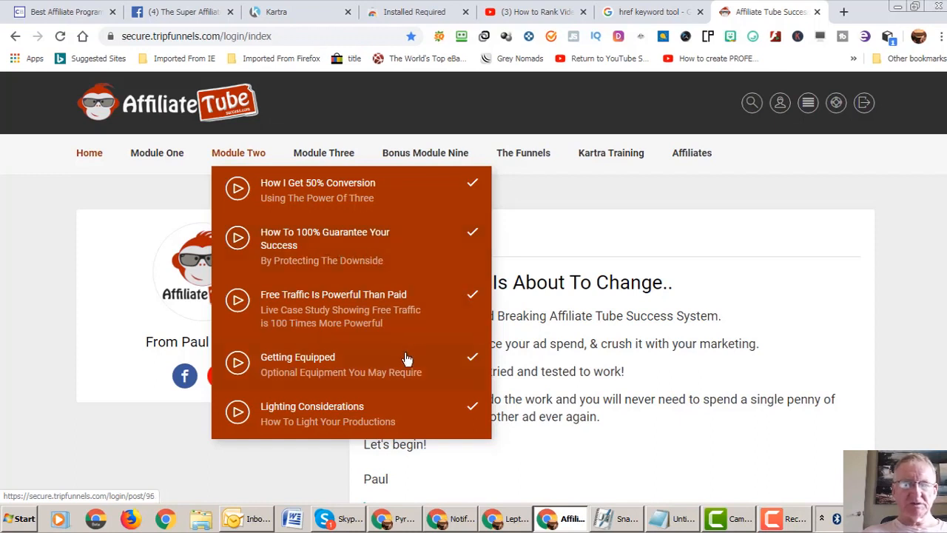
mouse_move(415, 367)
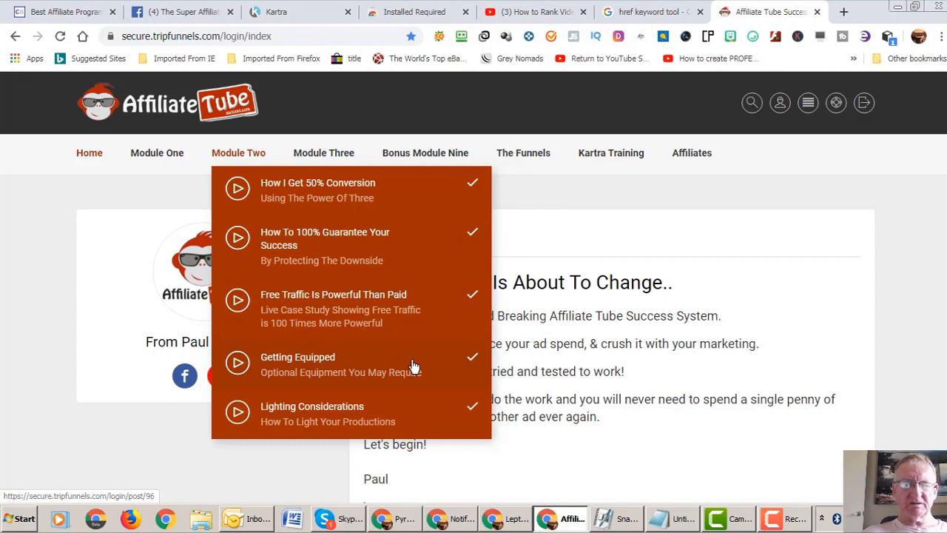
mouse_move(417, 367)
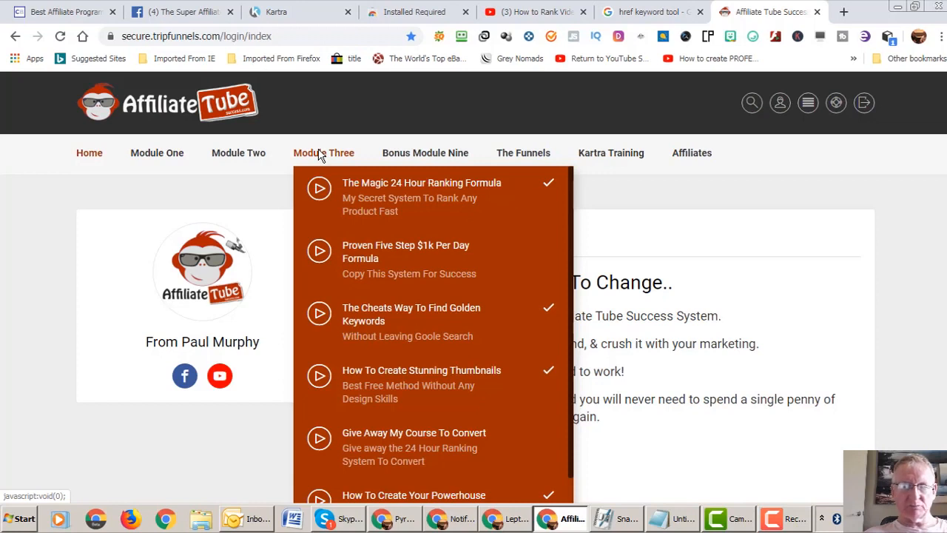
Reopen the Module Three lesson list, then view Bonus Module Nine's lessons down to the $6000 Facebook strategy.
scroll("down", 3)
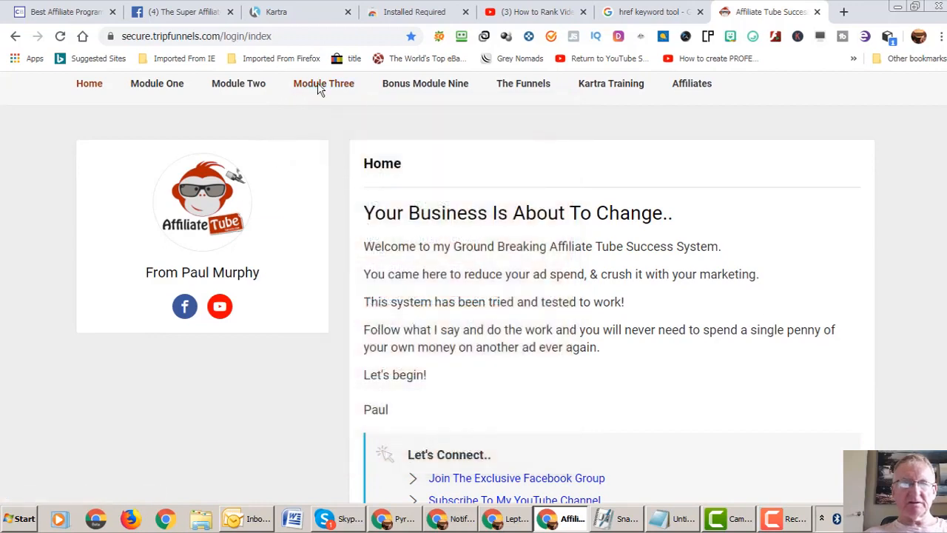
left_click(323, 83)
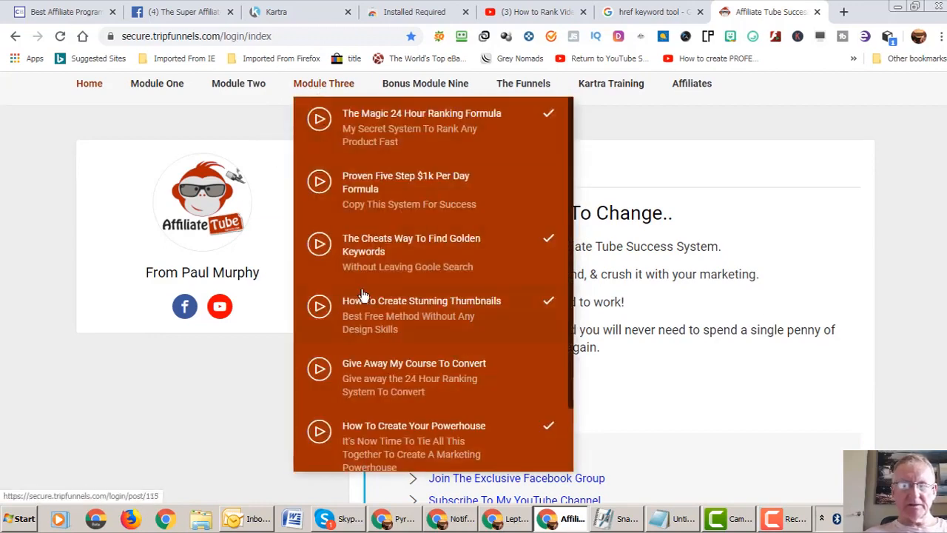
mouse_move(391, 335)
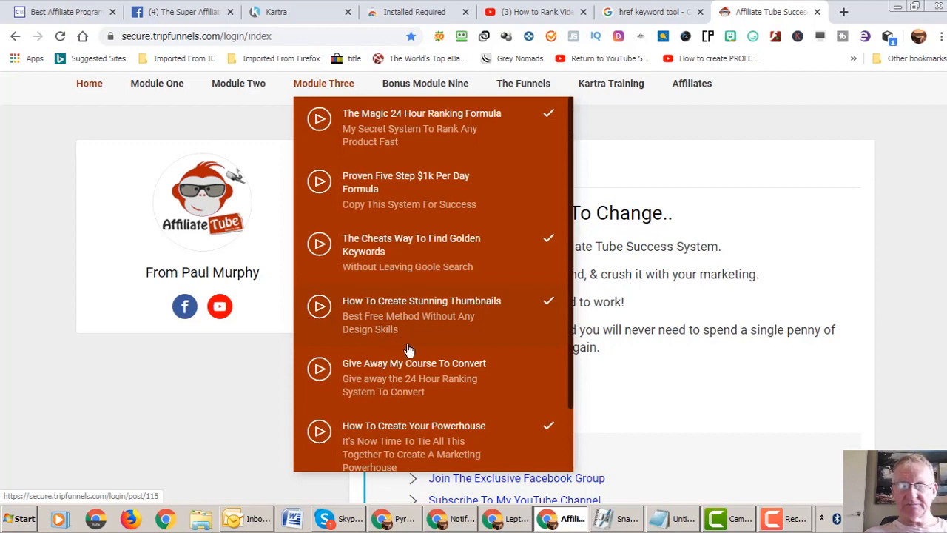
scroll("down", 3)
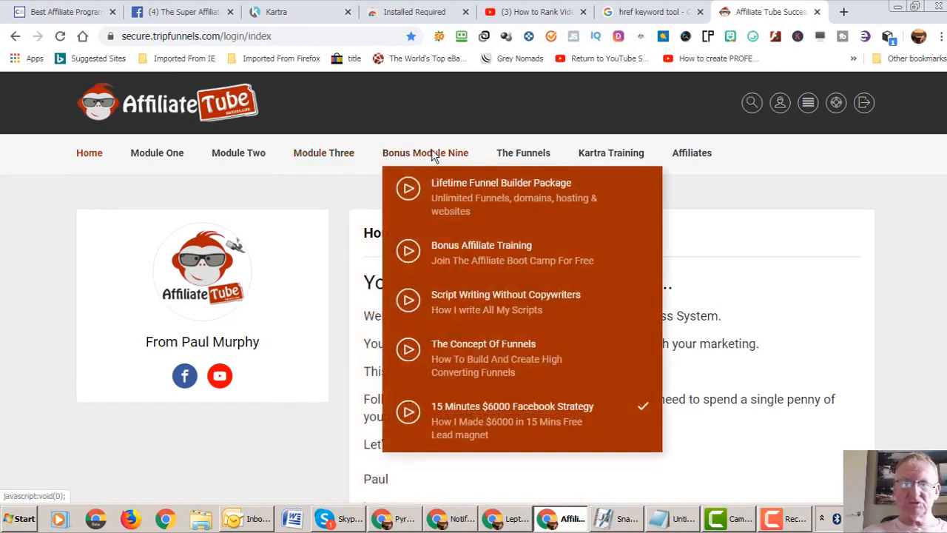
mouse_move(481, 230)
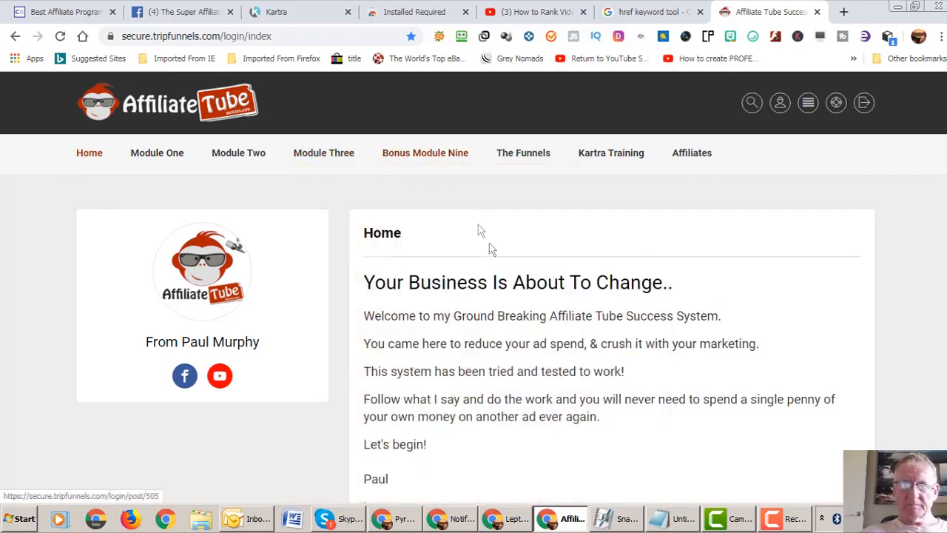
left_click(425, 153)
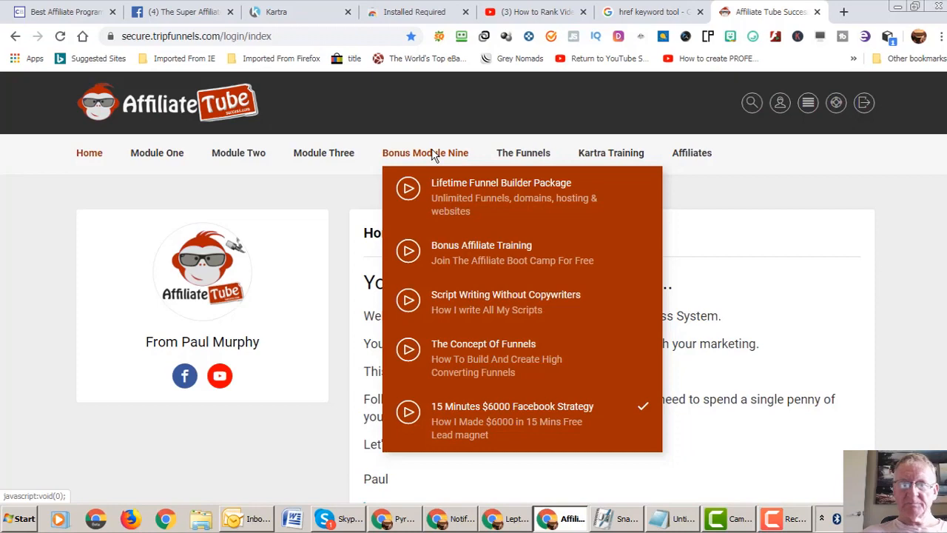
mouse_move(524, 153)
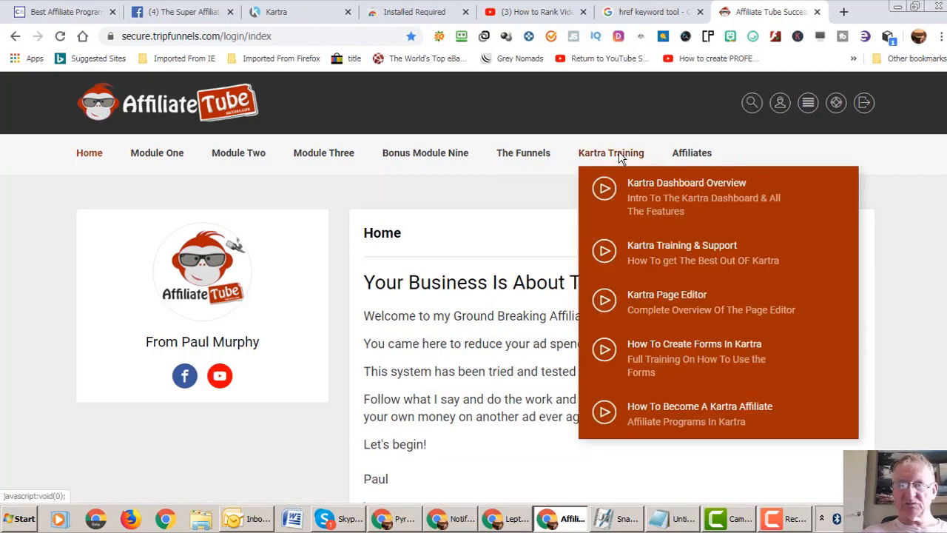
mouse_move(618, 157)
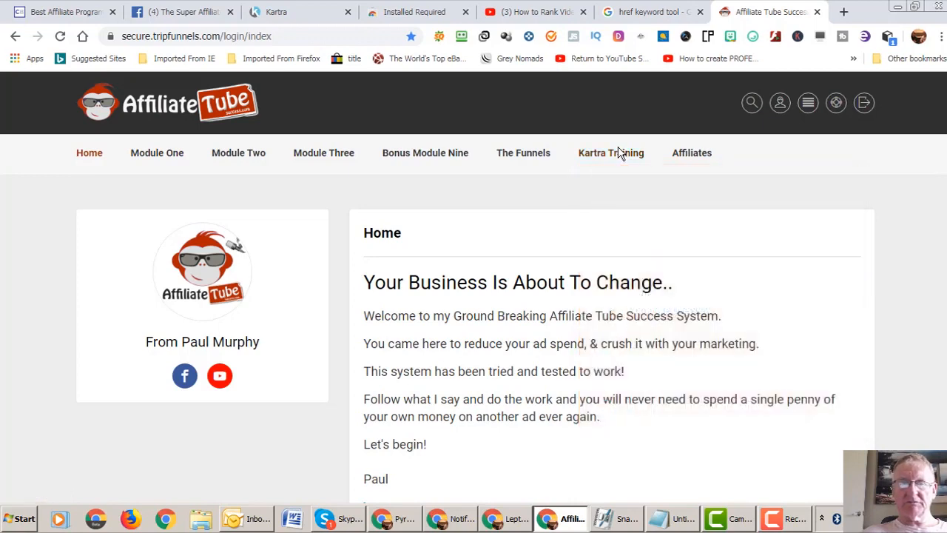
left_click(610, 152)
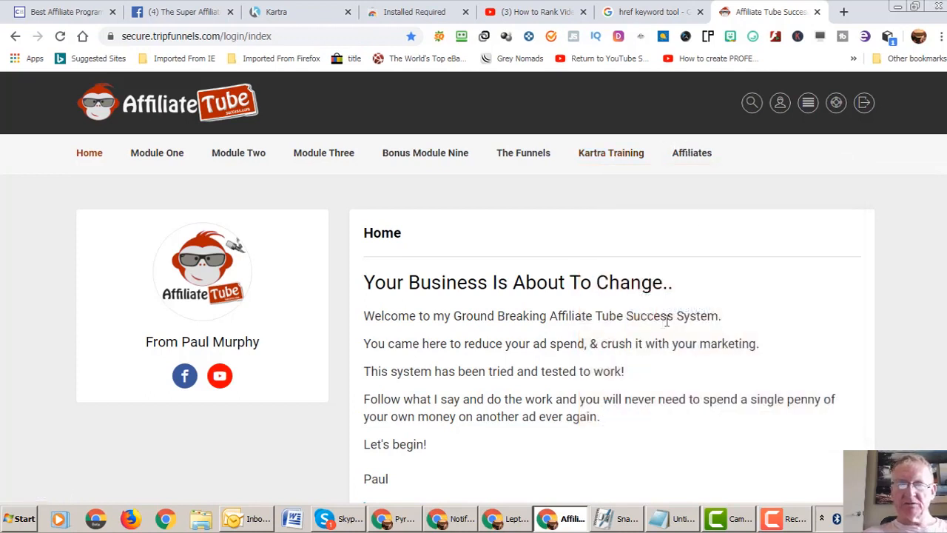
mouse_move(743, 337)
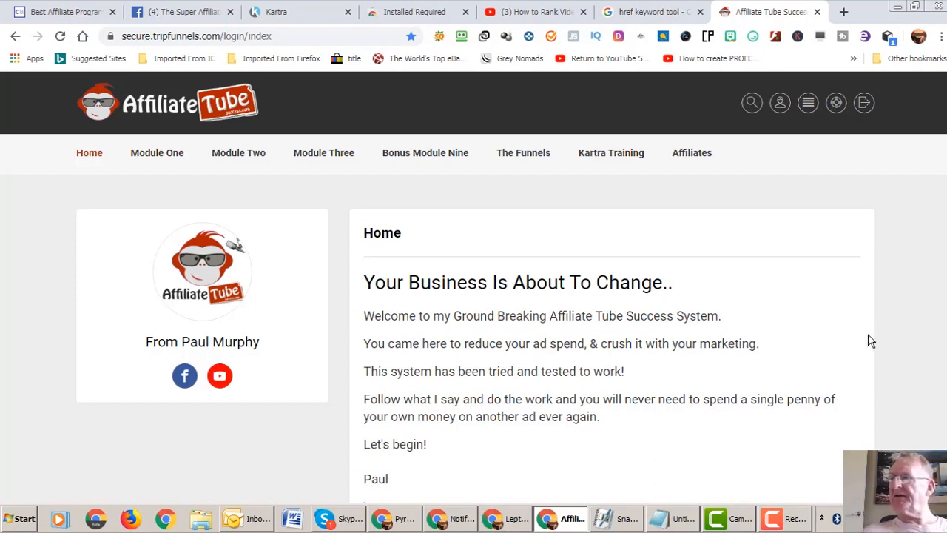
mouse_move(842, 355)
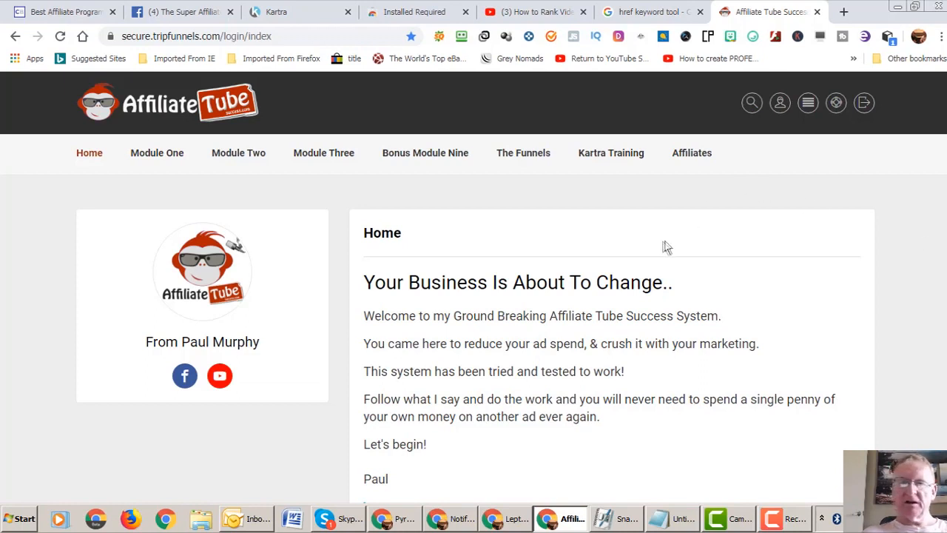
mouse_move(687, 235)
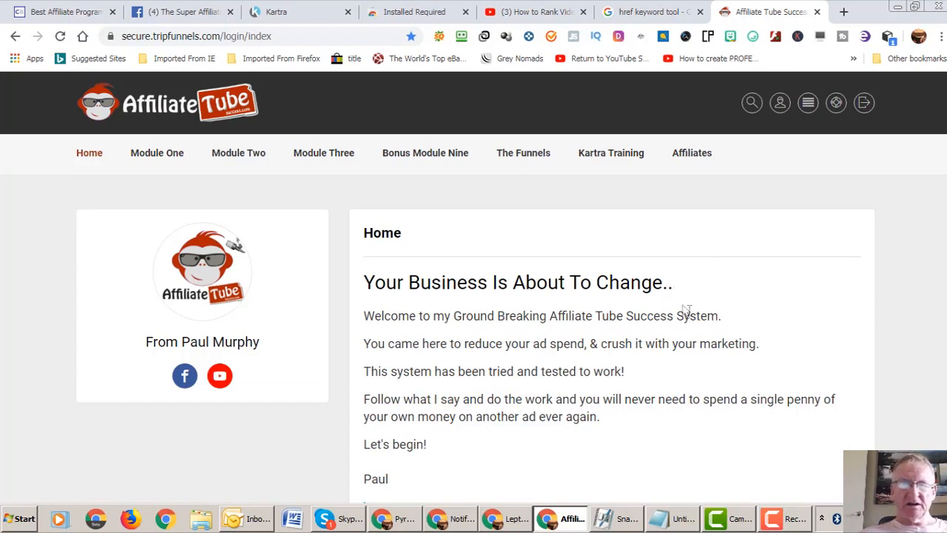
mouse_move(700, 330)
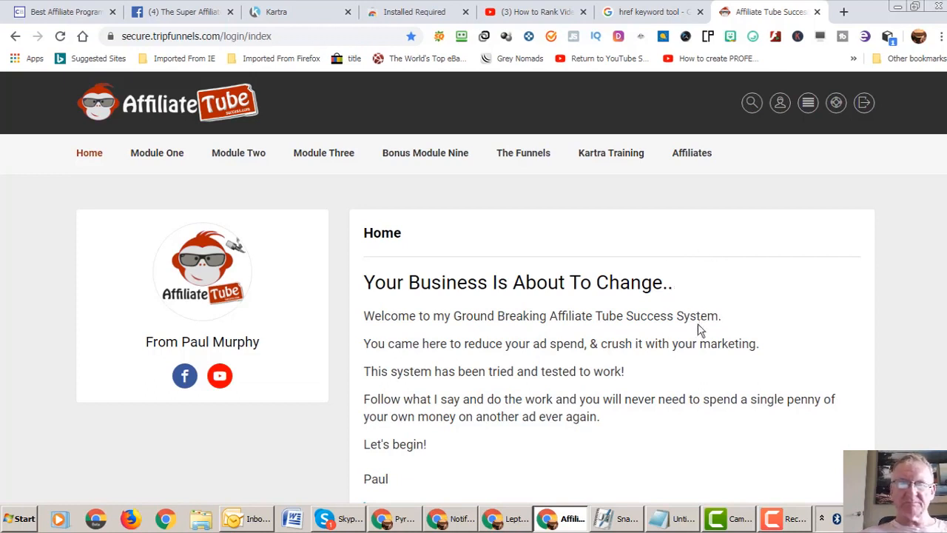